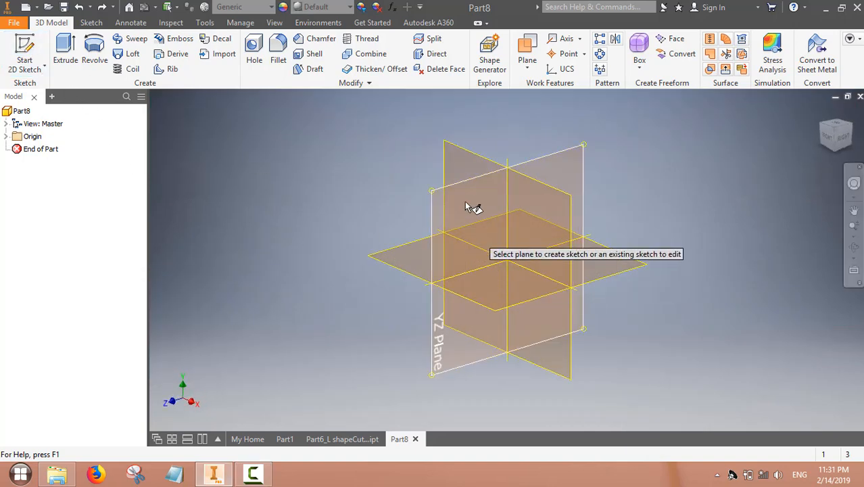
- Start Sketch1 on the YZ plane with the Rectangle tool active
click(473, 216)
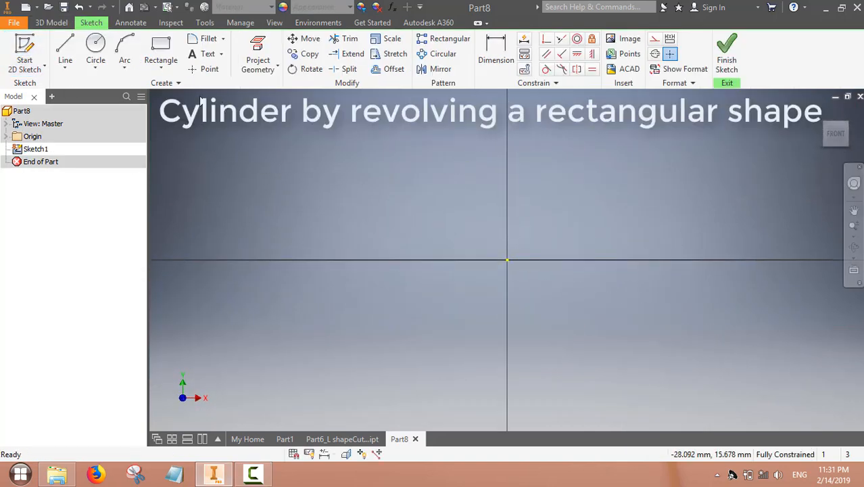
click(161, 51)
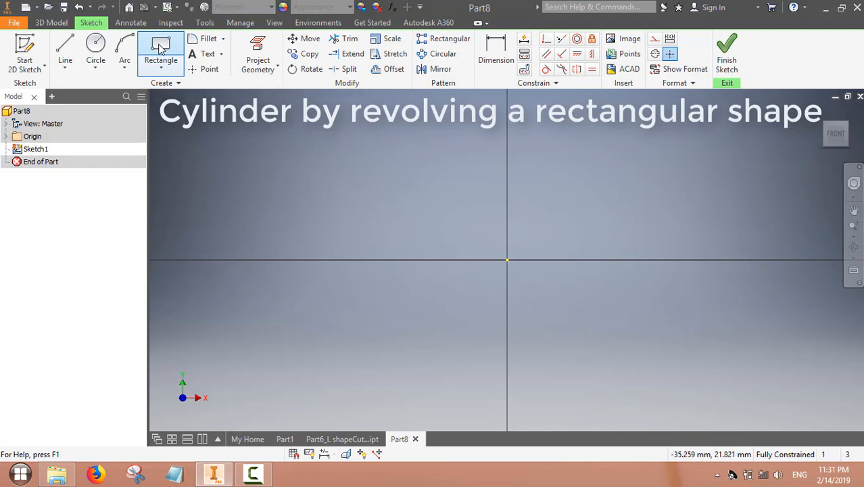
click(160, 47)
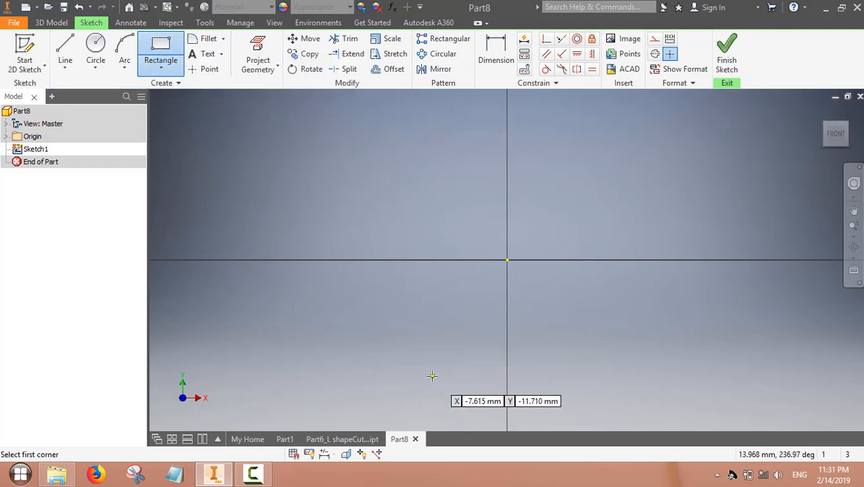
- Draw a rectangle left of the vertical axis and dimension it 15 mm wide by 60 mm tall
click(362, 146)
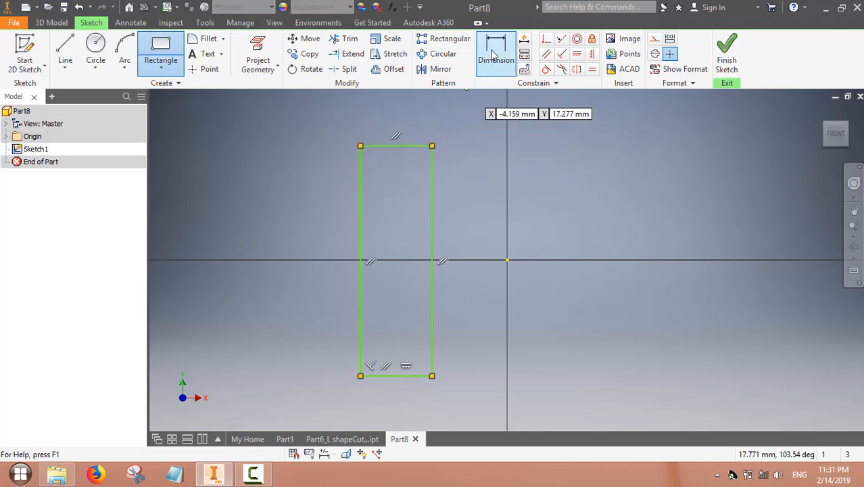
click(495, 54)
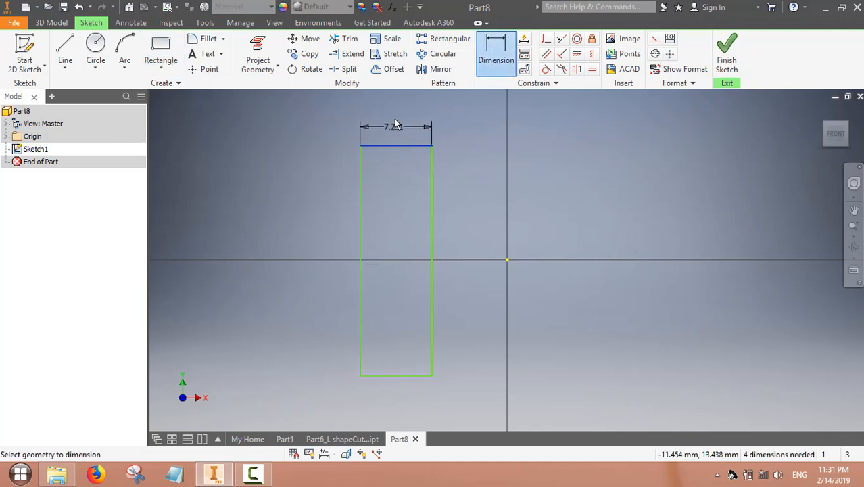
click(395, 127)
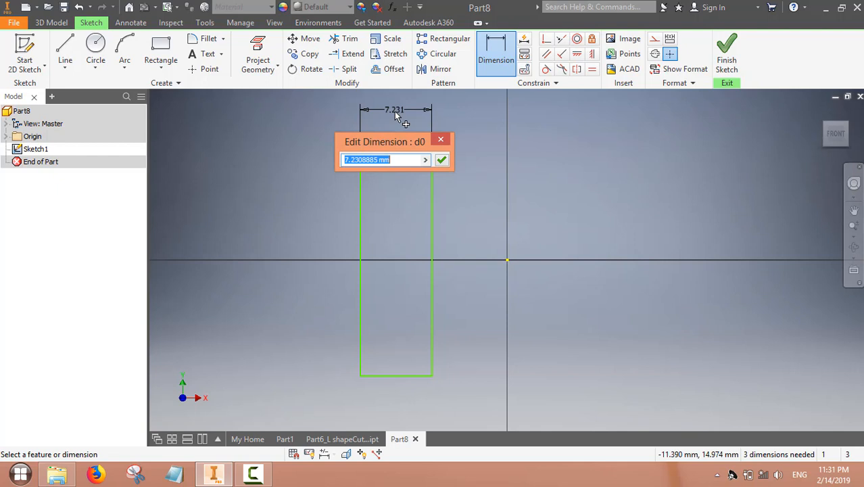
text(1)
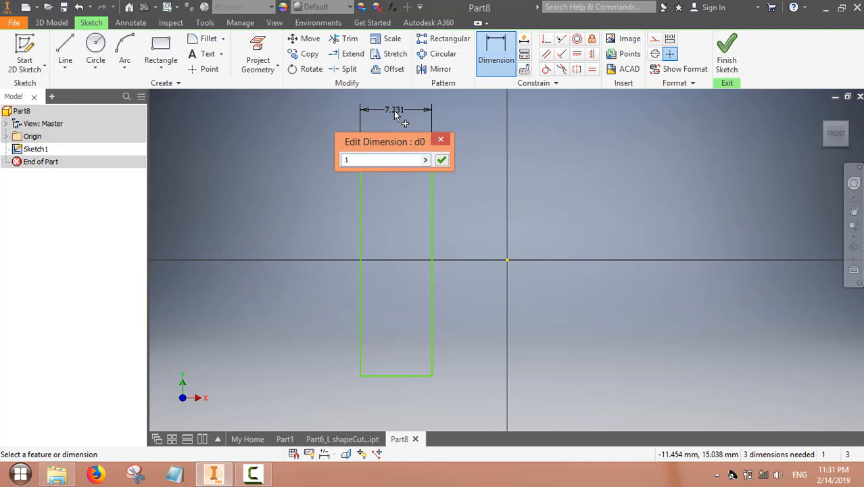
click(441, 159)
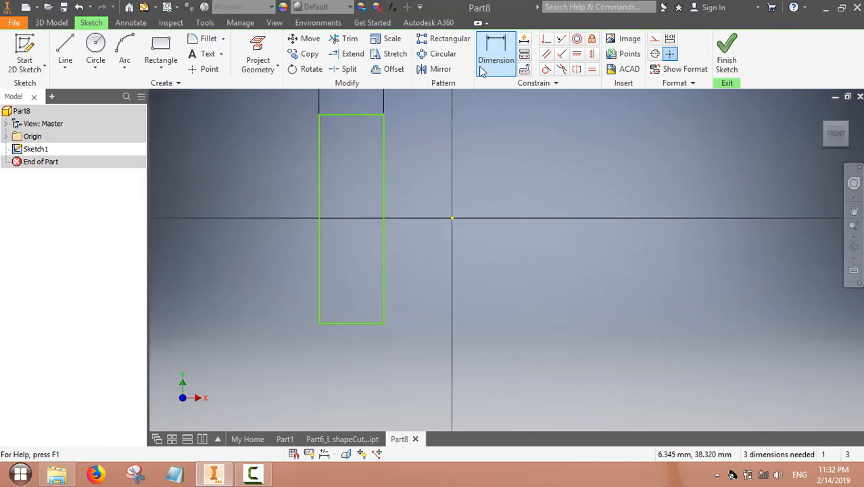
click(495, 53)
text(60)
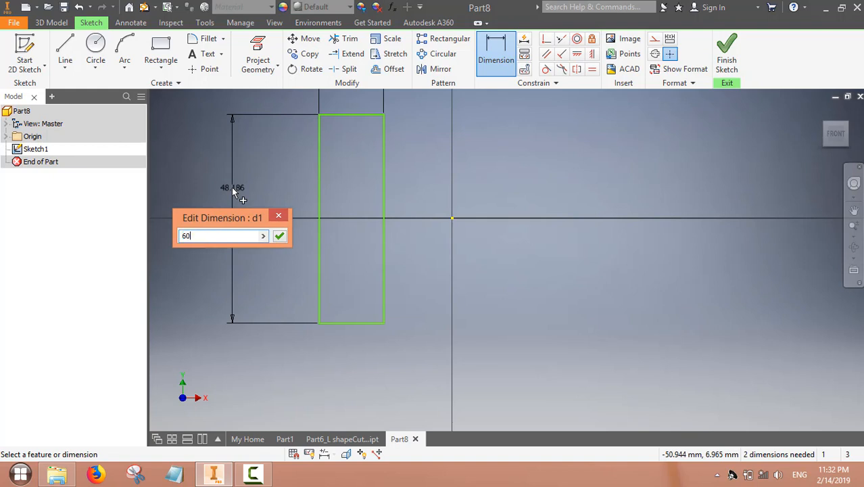
click(278, 235)
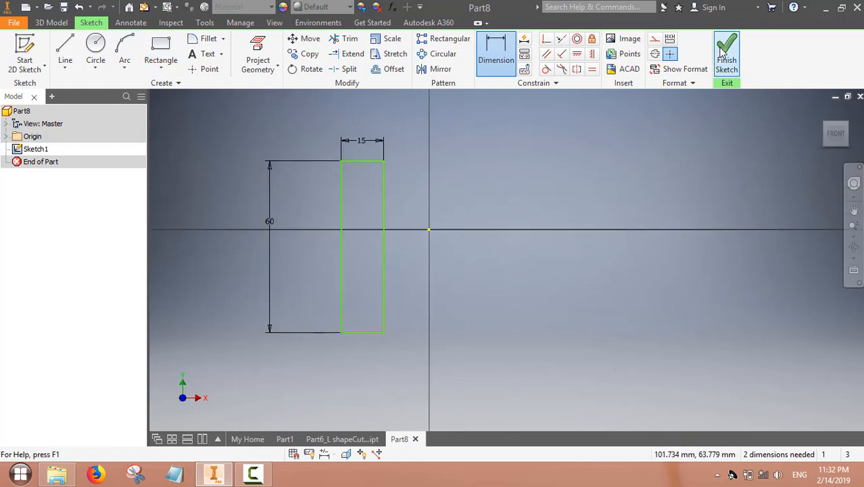
- Revolve the 15 × 60 mm rectangle fully around its right edge into the cylinder Revolution1
click(726, 53)
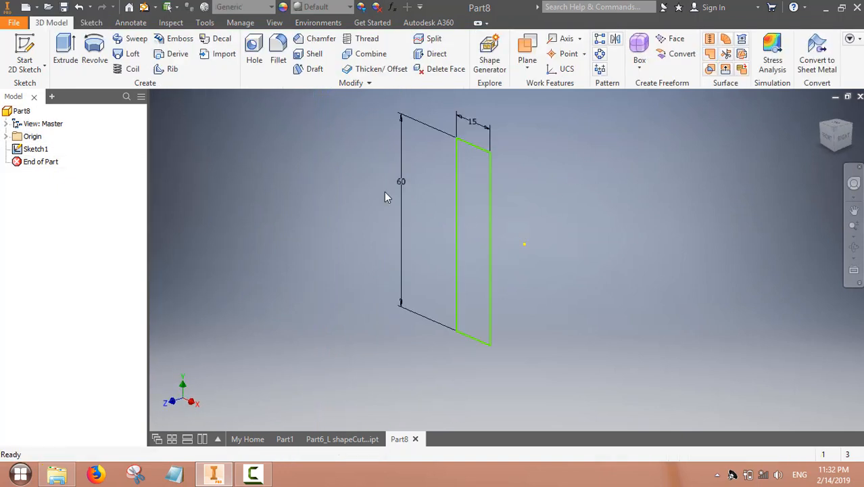
click(95, 47)
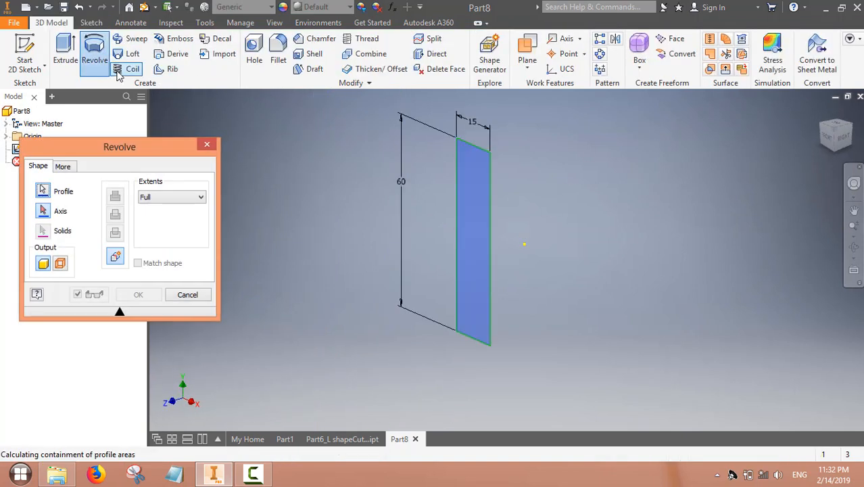
click(63, 191)
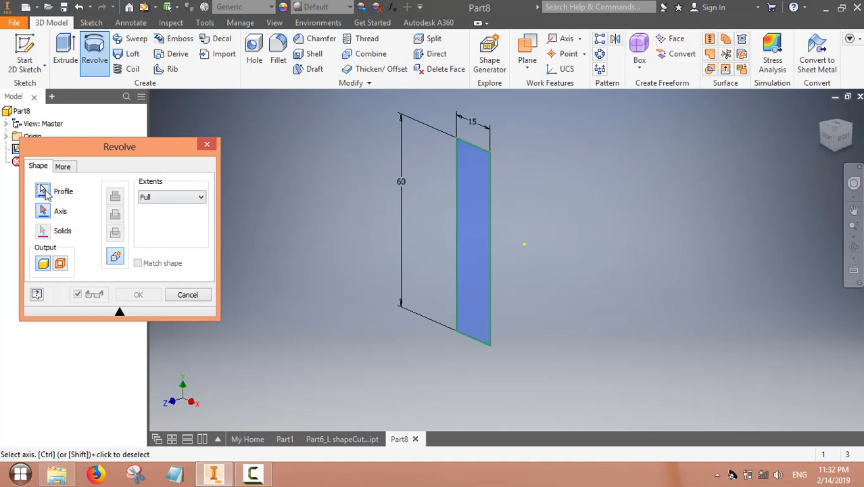
click(42, 191)
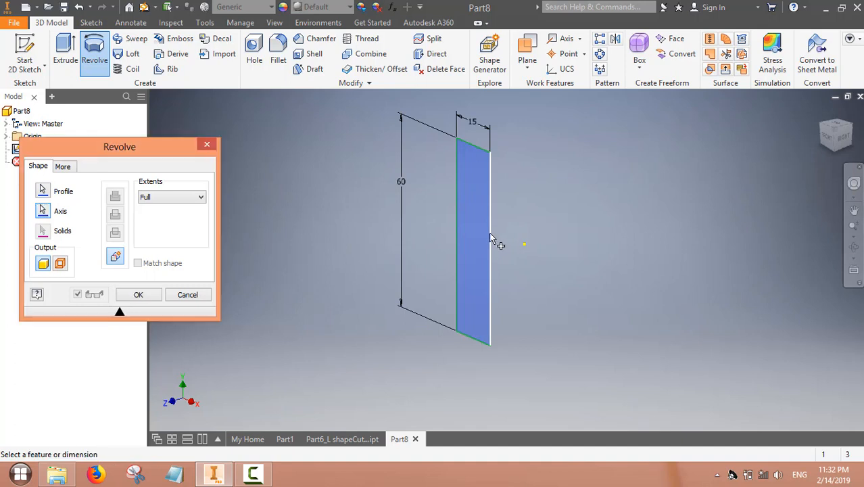
click(139, 295)
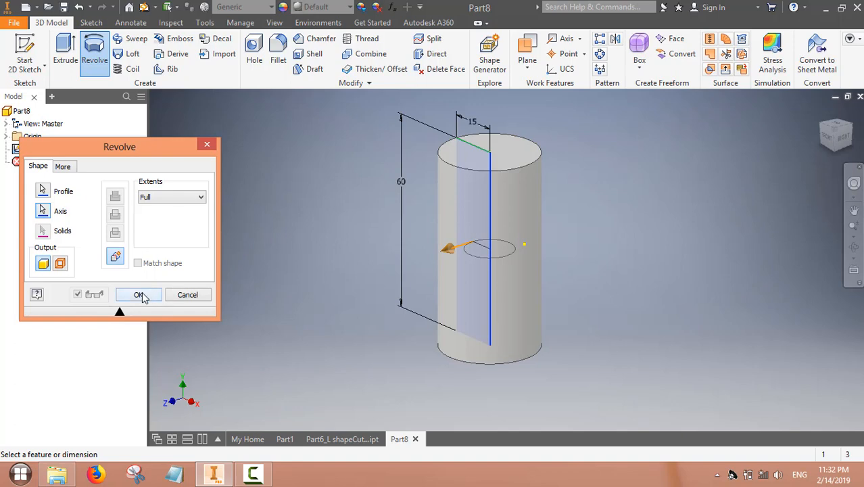
click(138, 295)
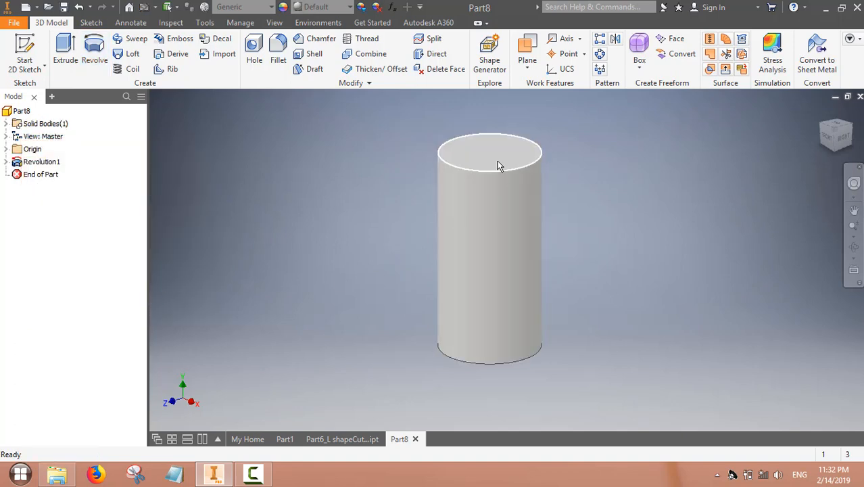
click(498, 165)
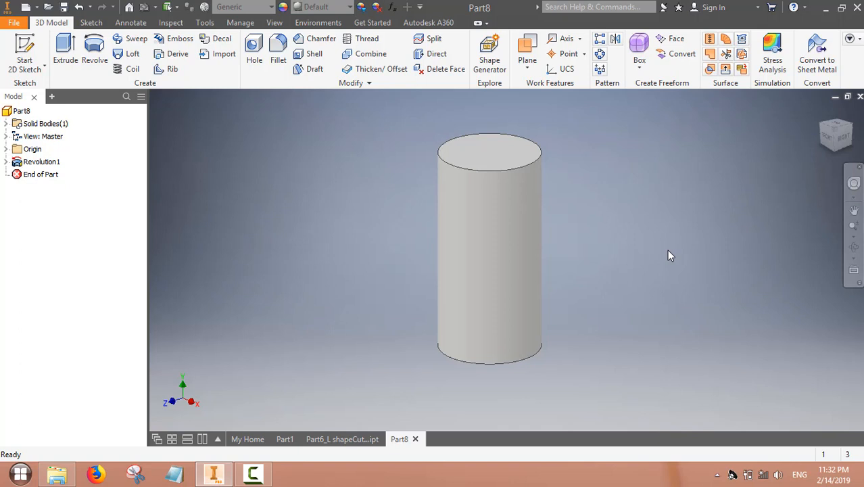
mouse_move(284, 208)
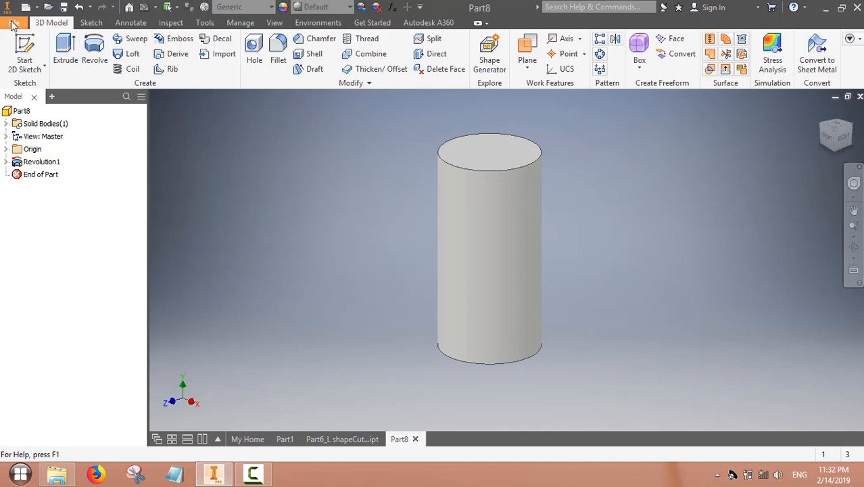
- Save the cylinder part as Part7_Revolve_Cylinder in Project2
click(14, 21)
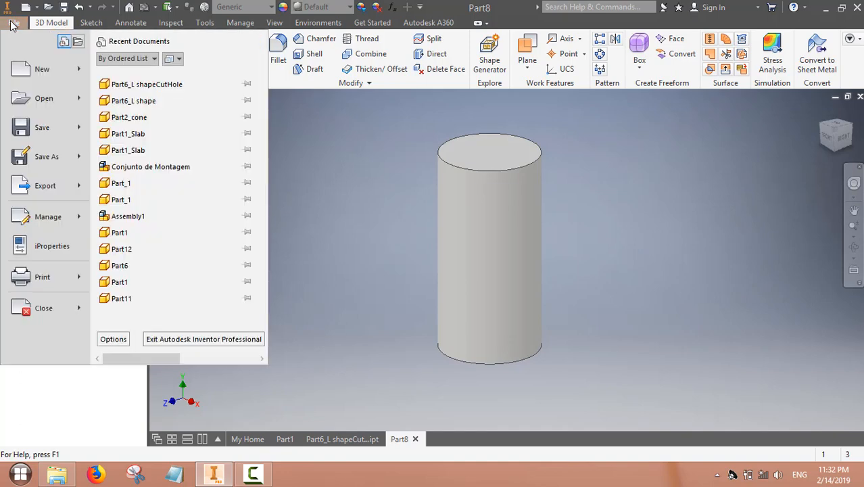
click(42, 127)
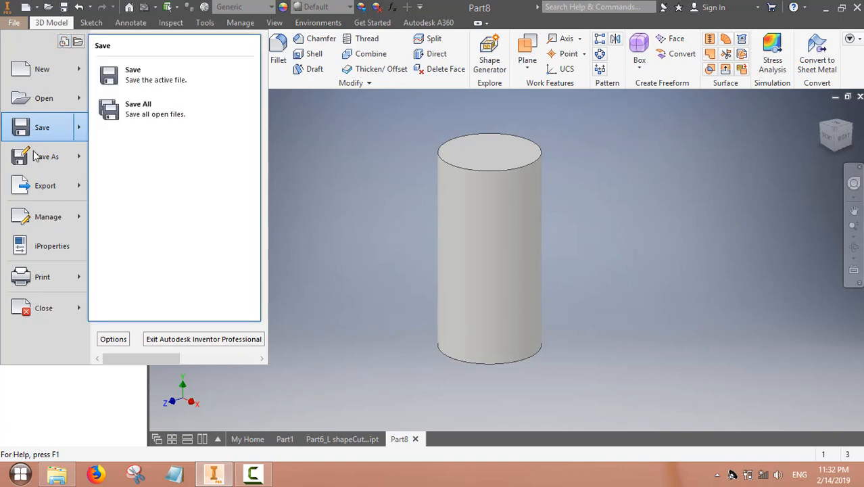
click(46, 156)
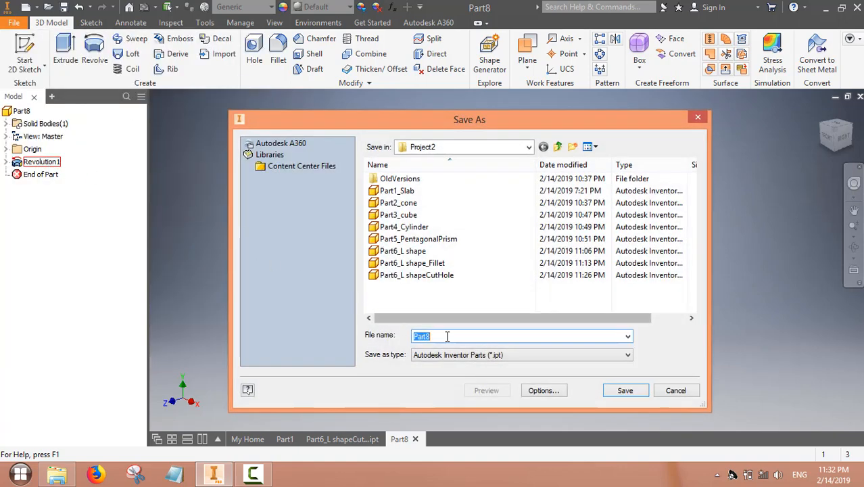
click(440, 336)
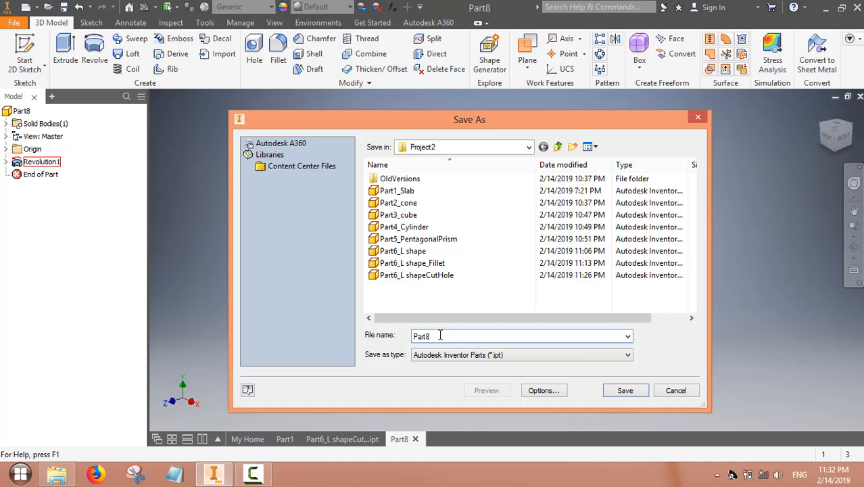
text(Part7)
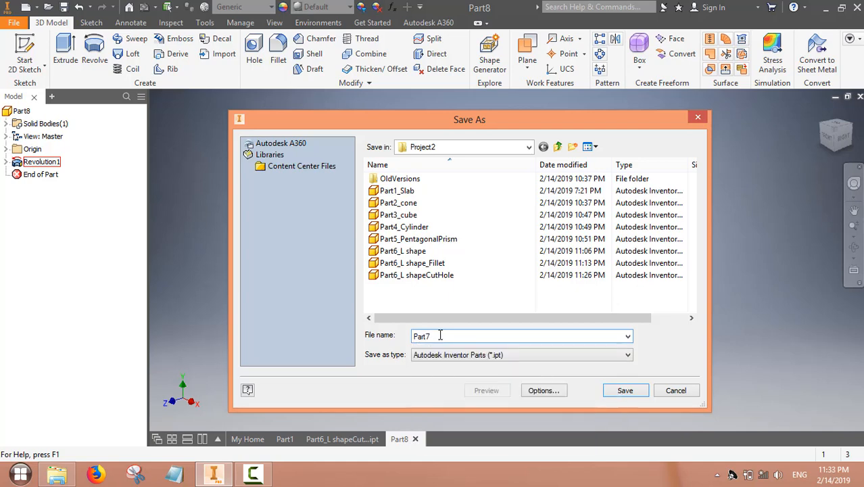
text(_Re)
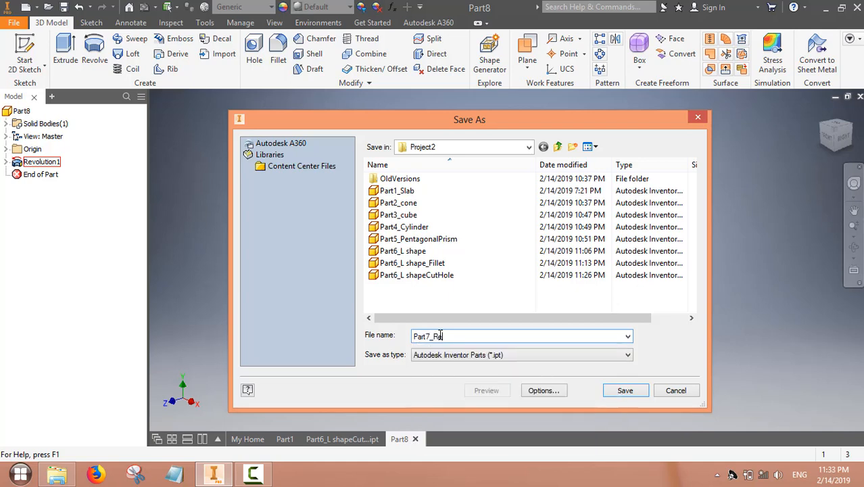
text(evolve_C)
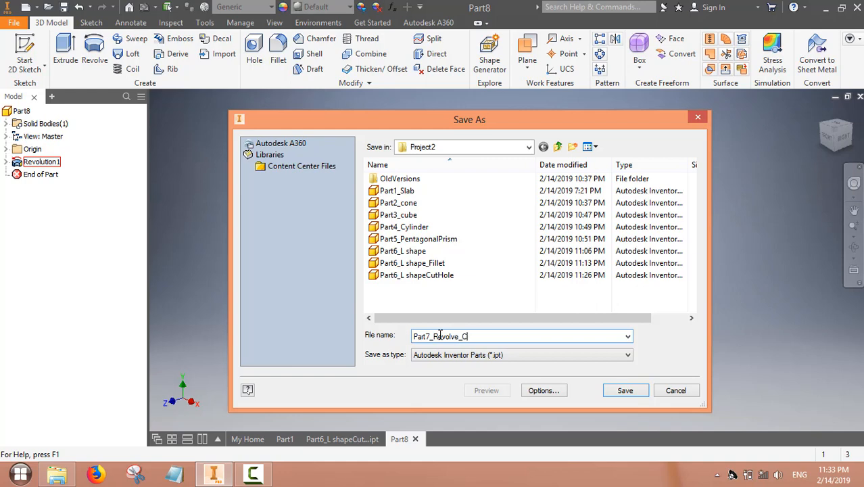
text(ylinder)
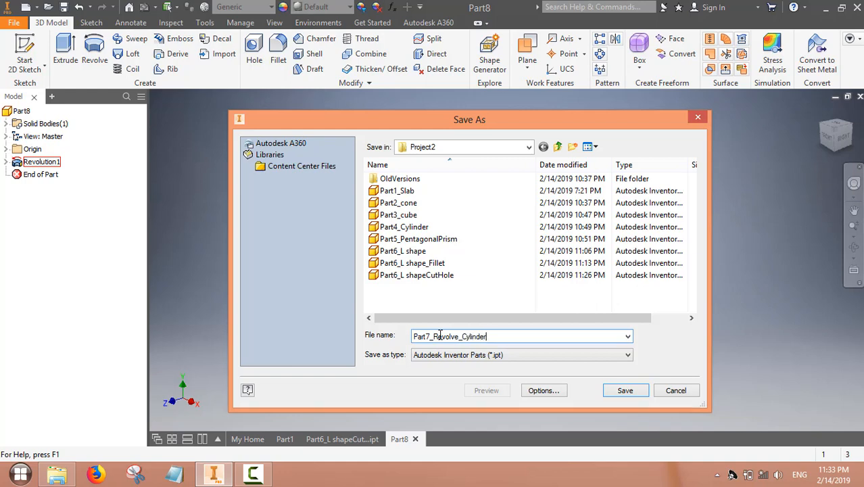
click(625, 389)
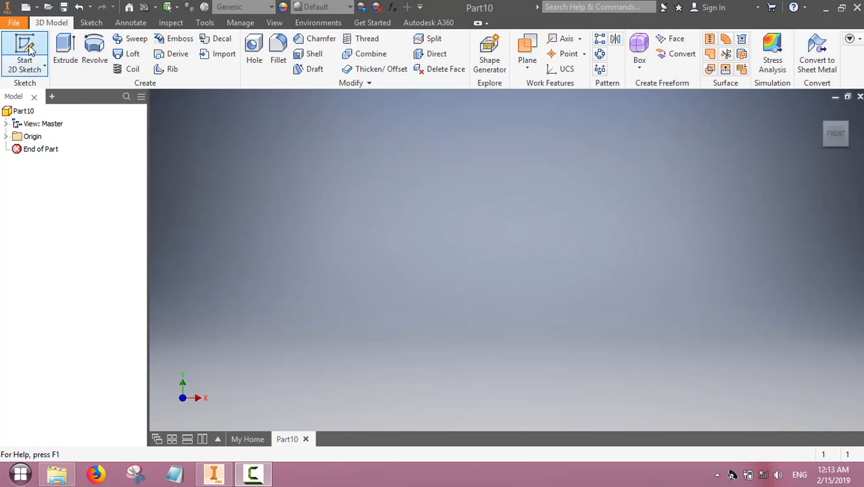
- Begin a new sketch on a base plane with the Circle tool active
click(24, 51)
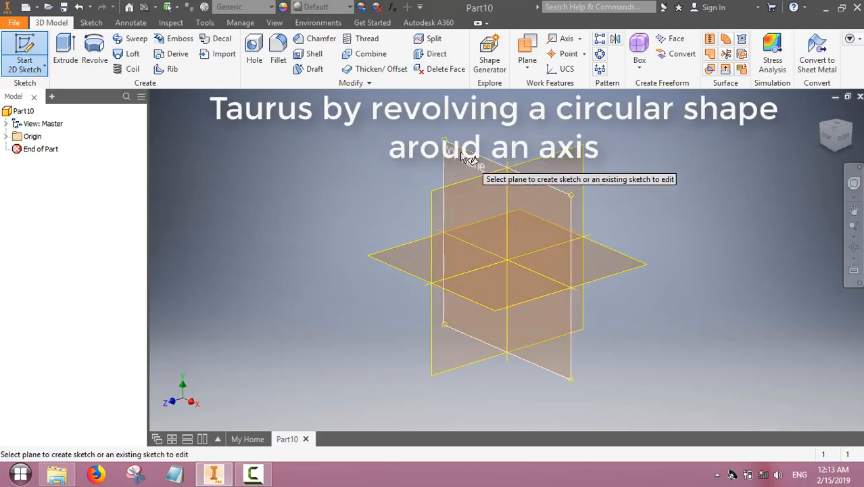
click(507, 260)
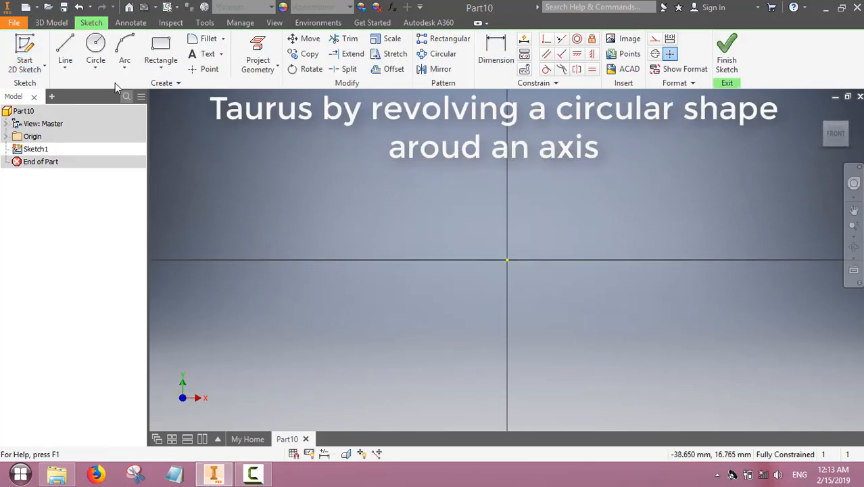
click(94, 52)
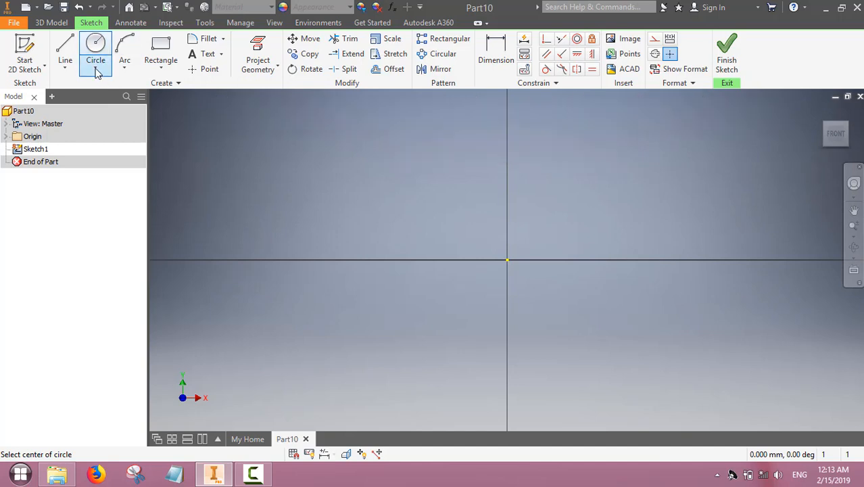
click(94, 61)
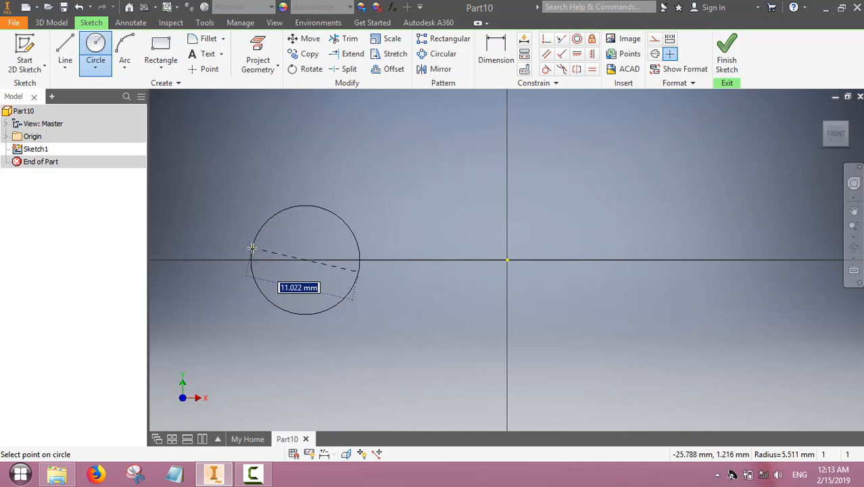
- Draw a circle left of the origin and dimension its diameter to 20 mm
click(251, 246)
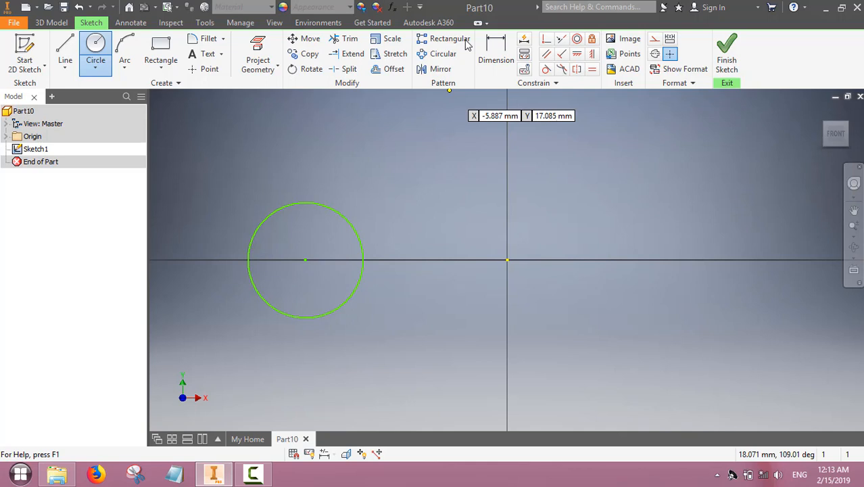
click(495, 60)
text(2)
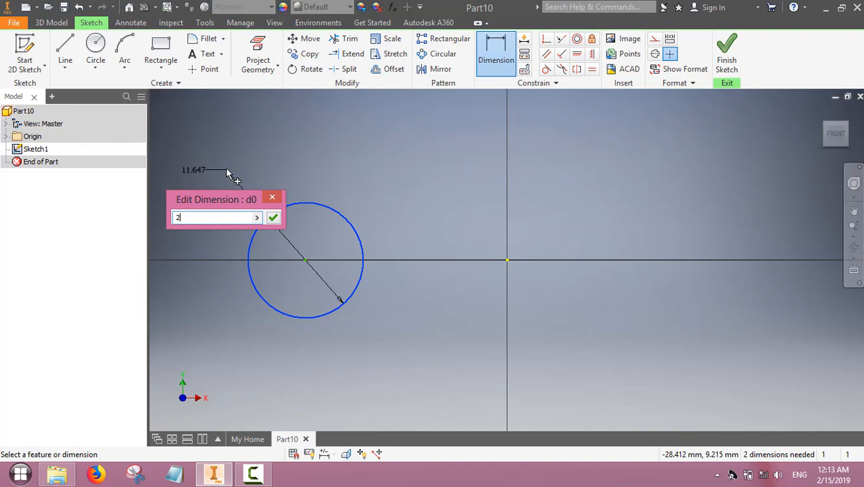
text(0)
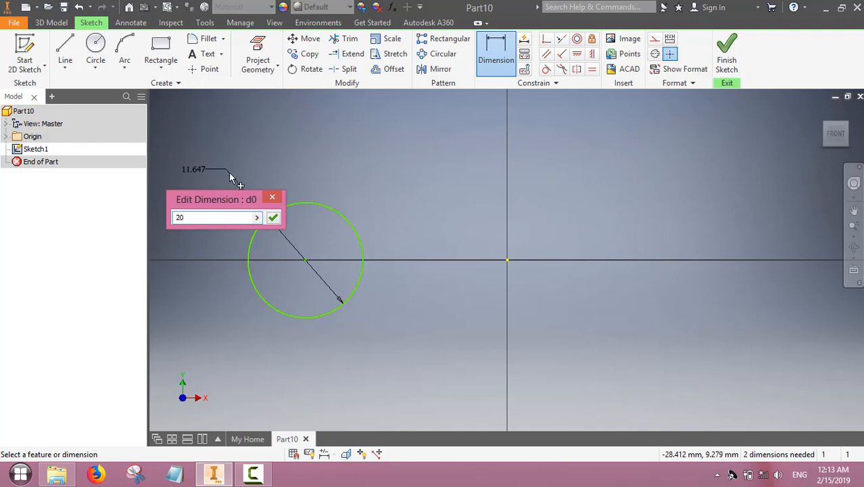
click(273, 216)
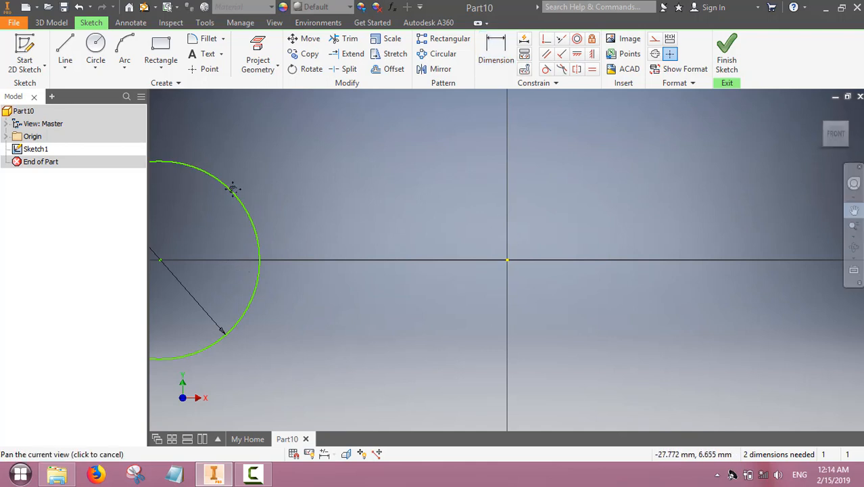
mouse_move(232, 189)
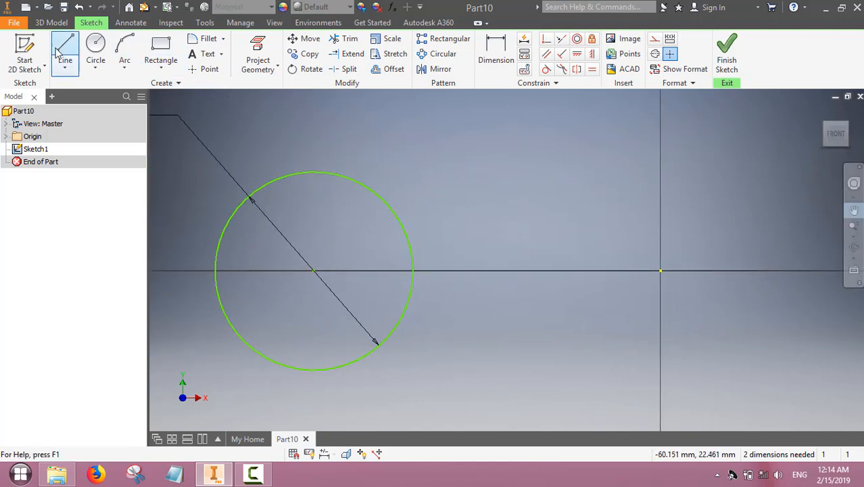
- Draw a vertical axis line right of the 20 mm circle and finish the sketch
click(65, 52)
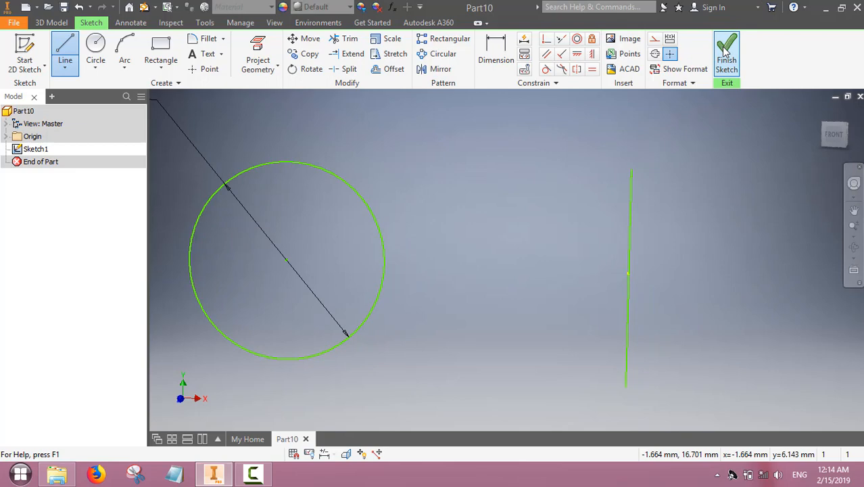
click(727, 54)
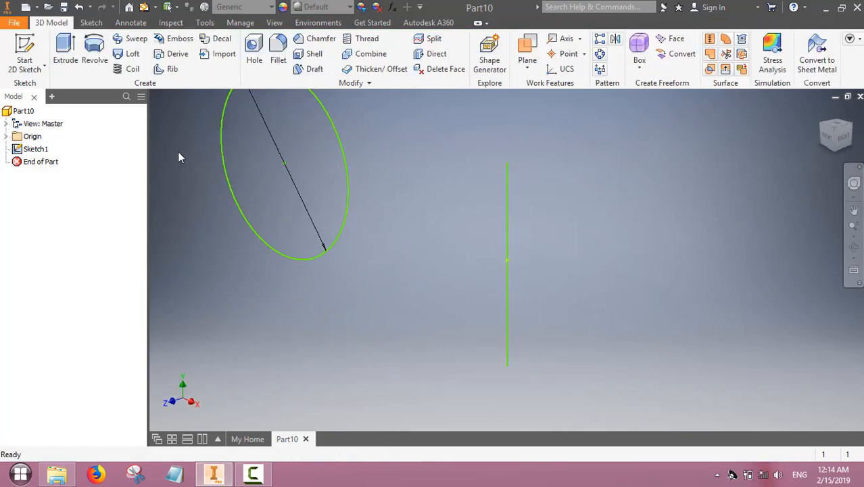
mouse_move(95, 52)
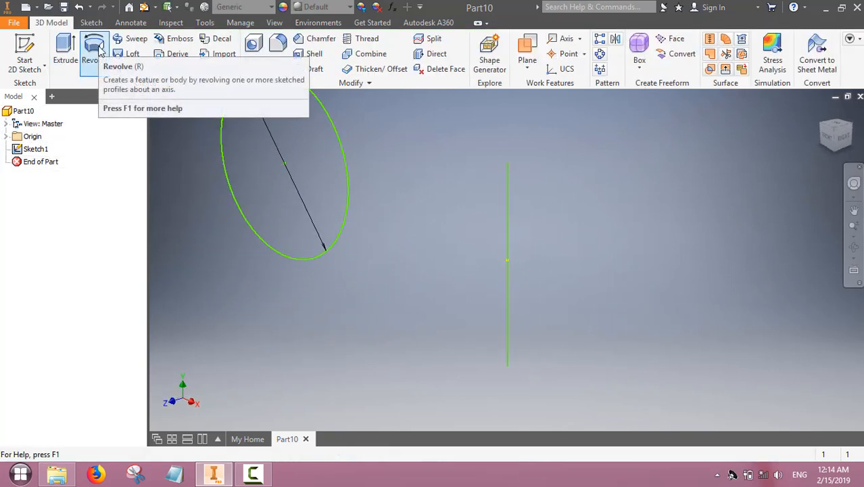
- Revolve the 20 mm circle a full turn around the vertical line into a torus
click(94, 52)
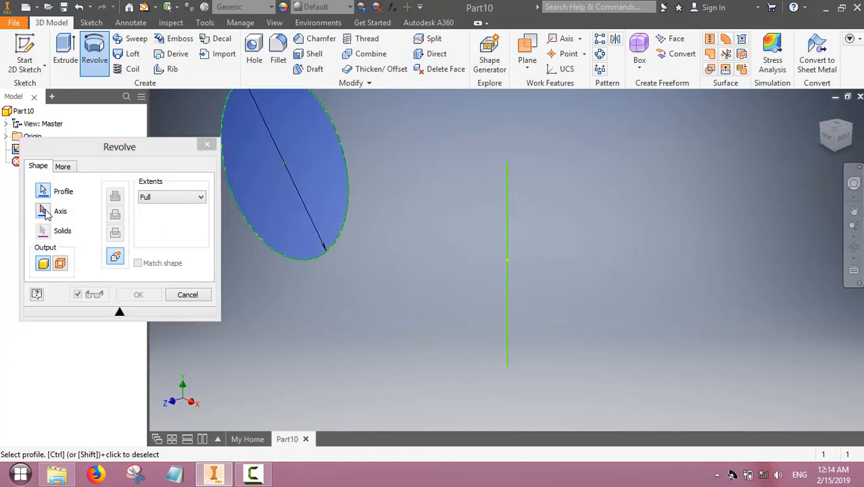
click(61, 211)
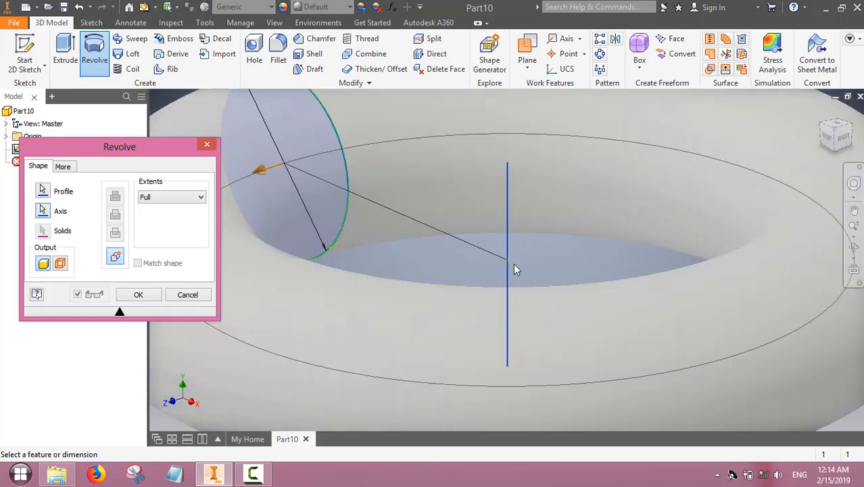
click(138, 295)
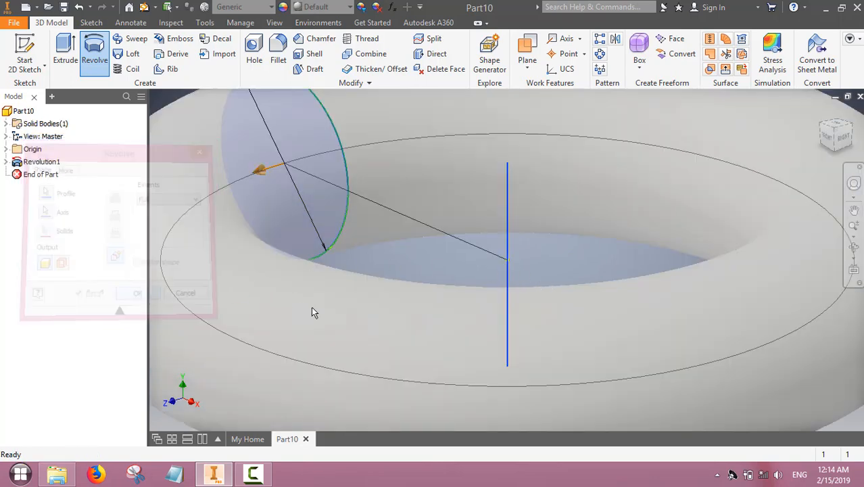
click(136, 292)
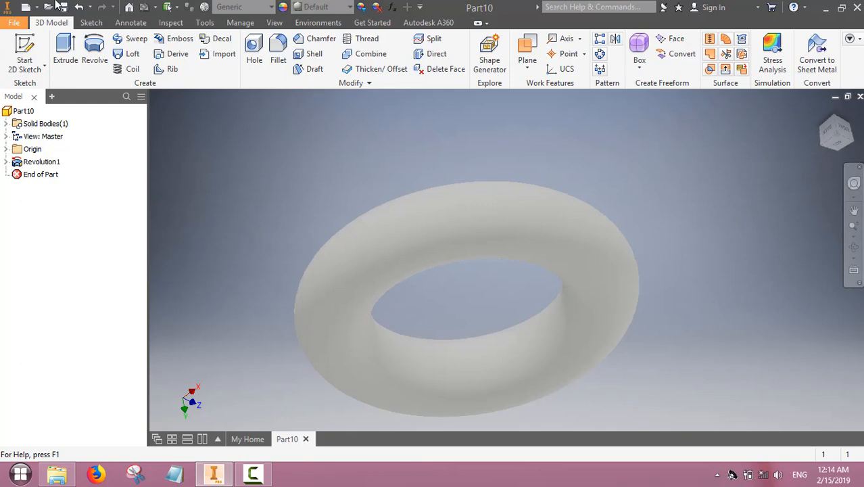
- Save the torus part as Part7_Revolve_Donut
click(13, 22)
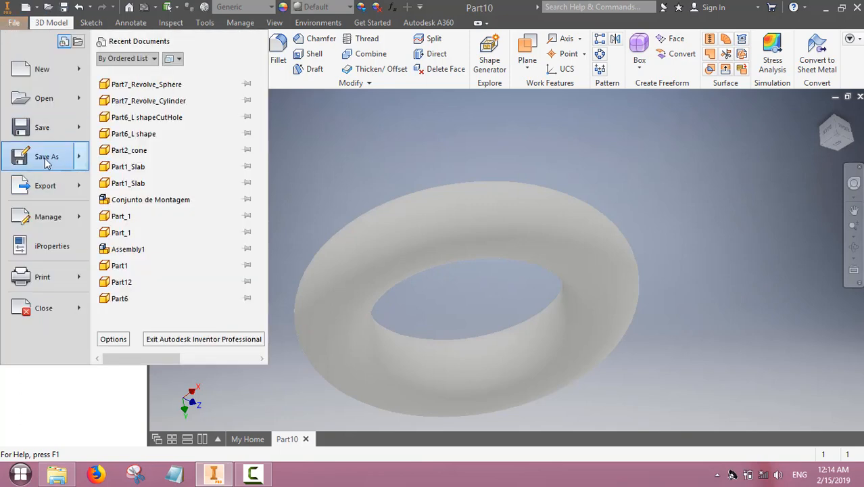
click(46, 156)
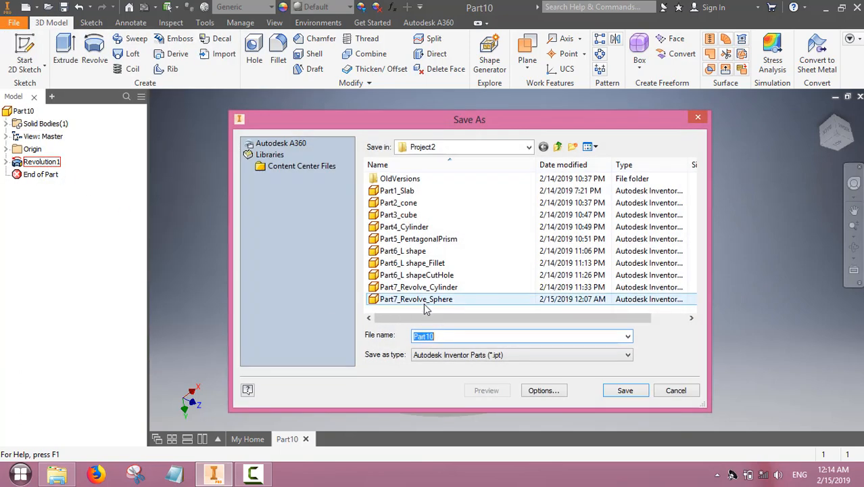
click(416, 299)
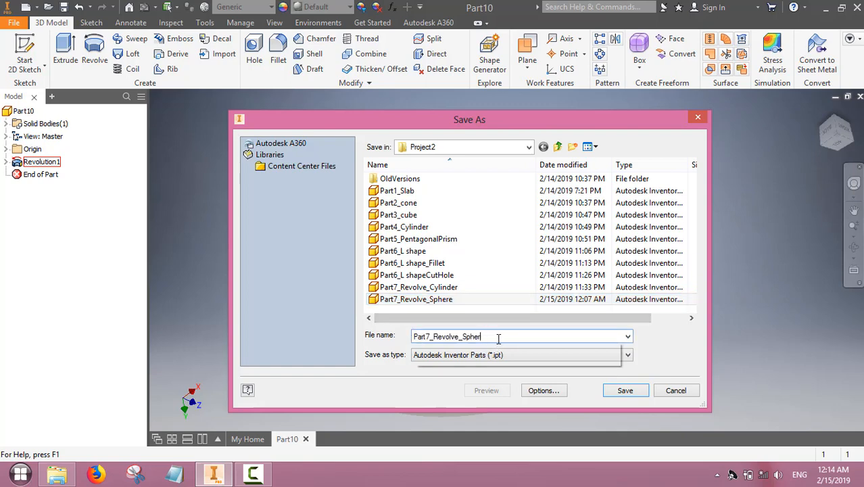
click(521, 336)
text(Donut)
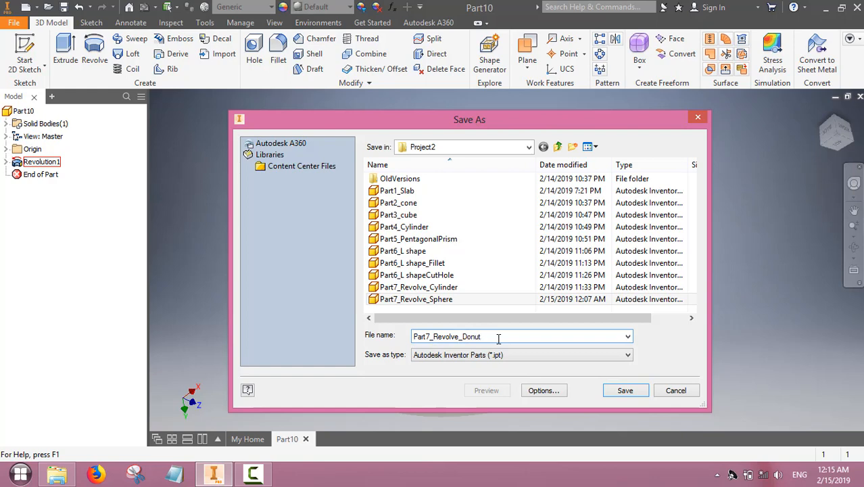
click(625, 389)
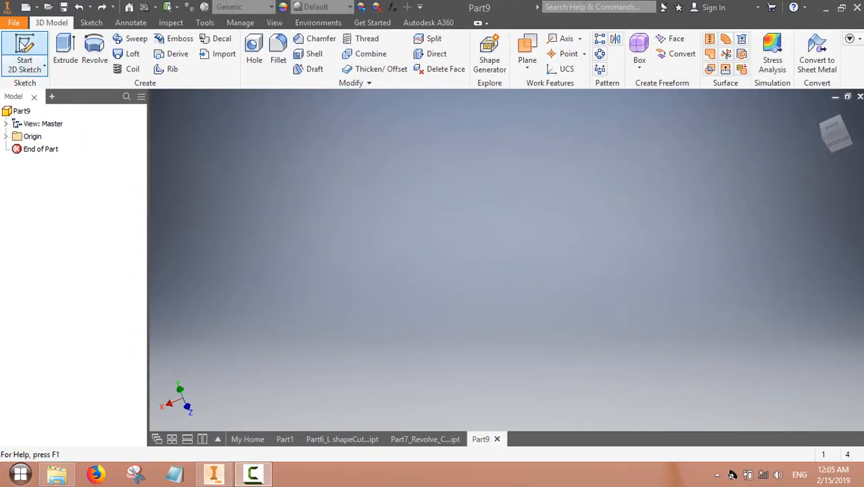
- Sketch a circle centred on the origin in Part9 and dimension it to 20 mm
click(24, 54)
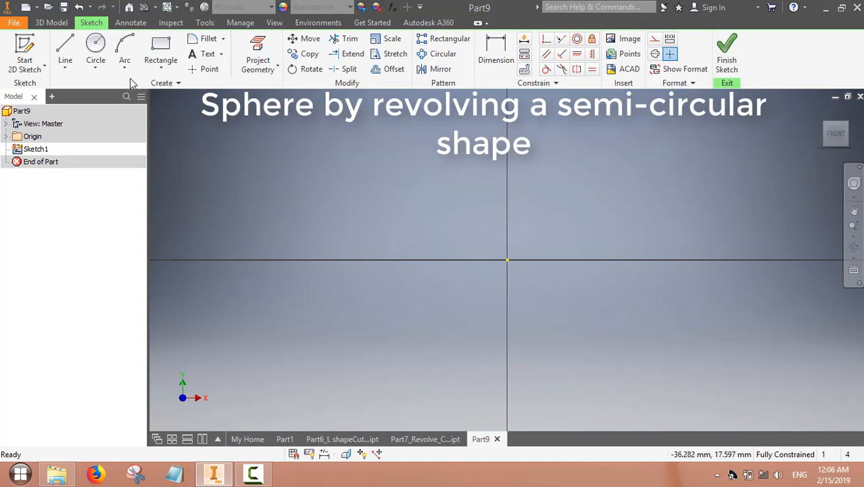
click(94, 52)
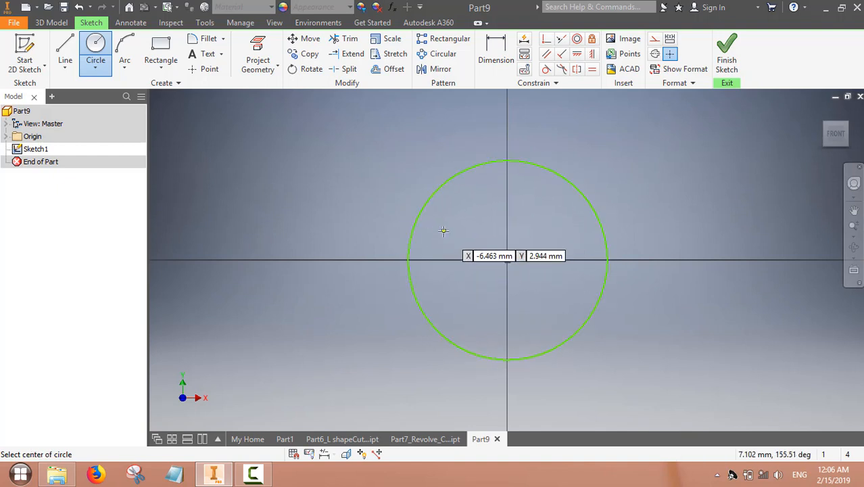
click(495, 54)
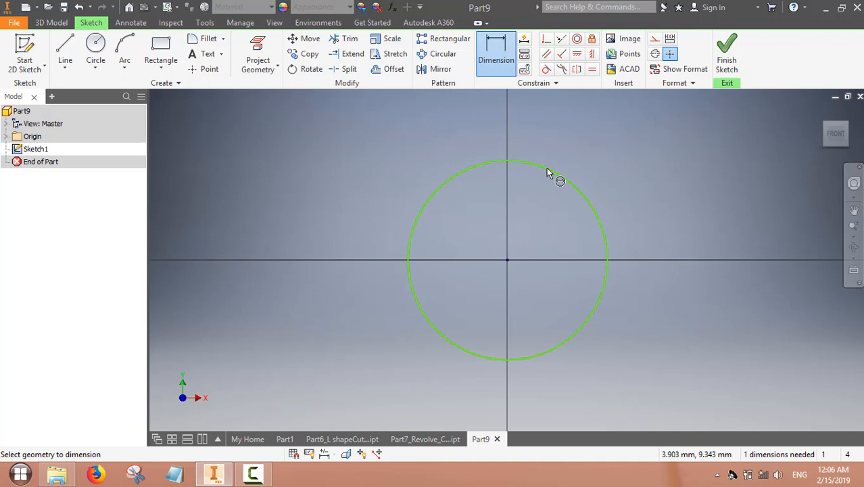
click(547, 169)
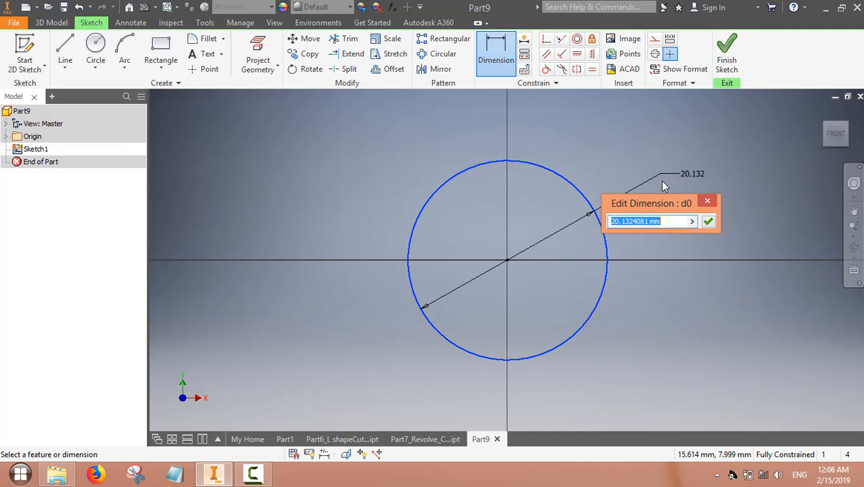
text(20)
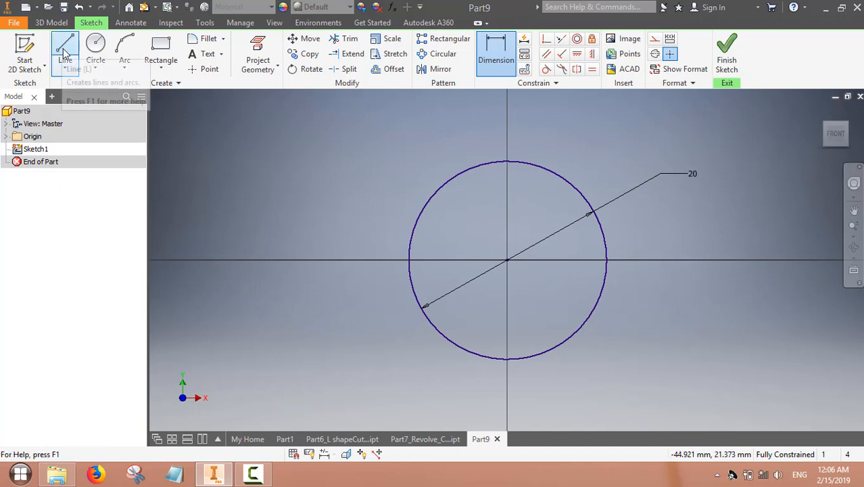
- Draw a vertical line through the circle's centre edge to edge and finish the sketch
click(64, 51)
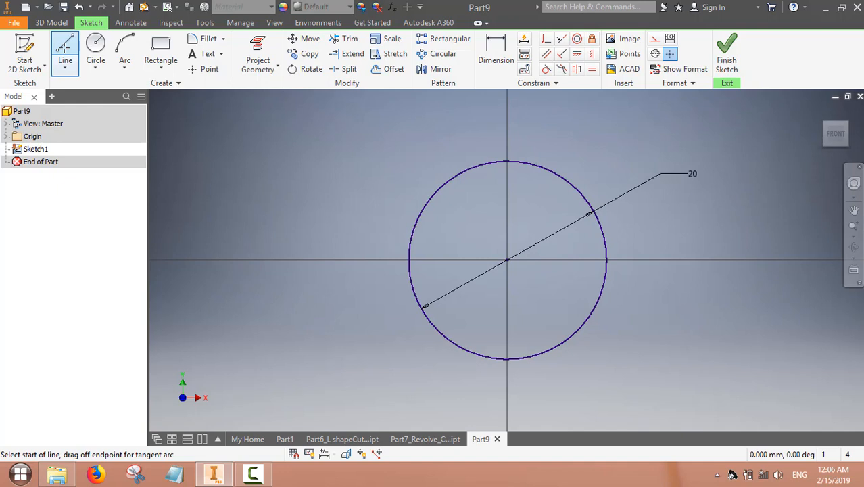
mouse_move(507, 359)
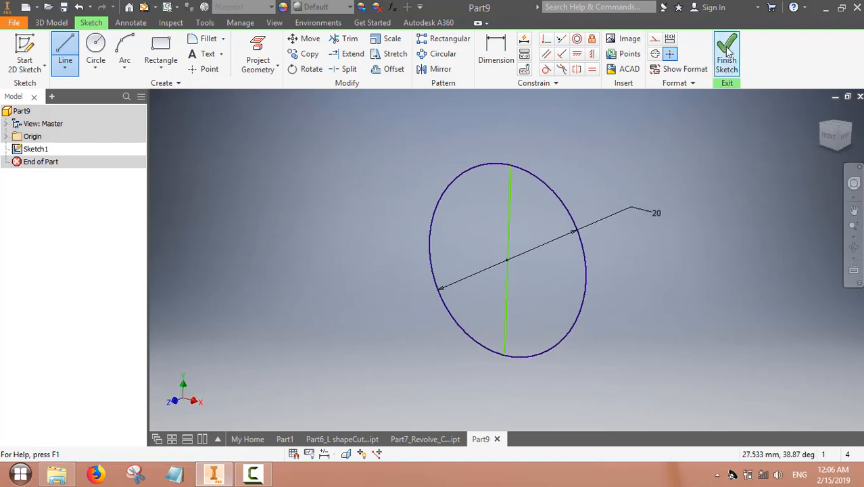
click(726, 53)
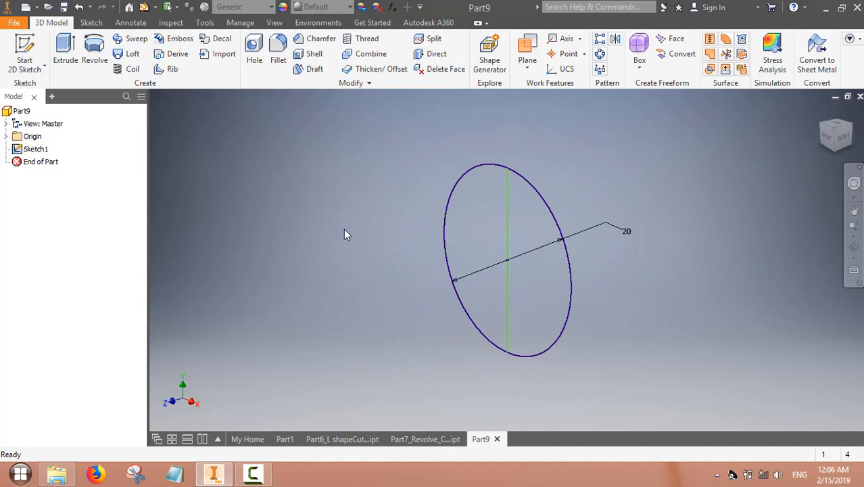
click(95, 51)
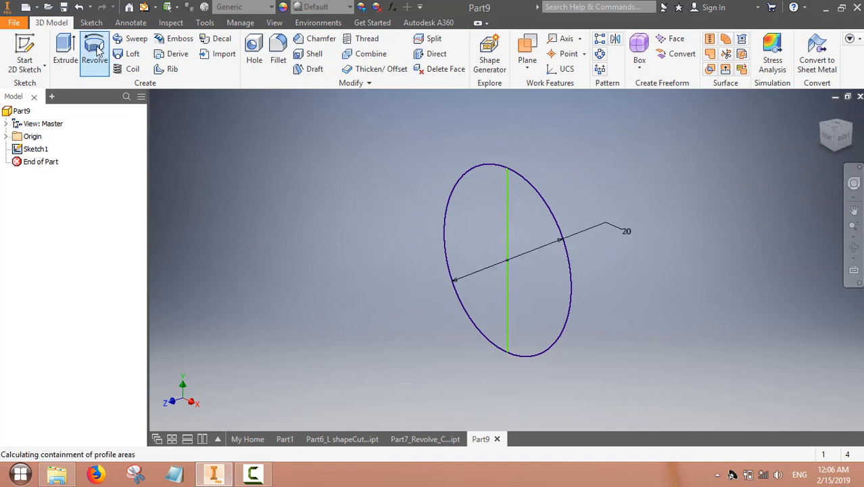
- Revolve the left half of the 20 mm circle fully about the vertical line to form solid Revolution1
click(95, 51)
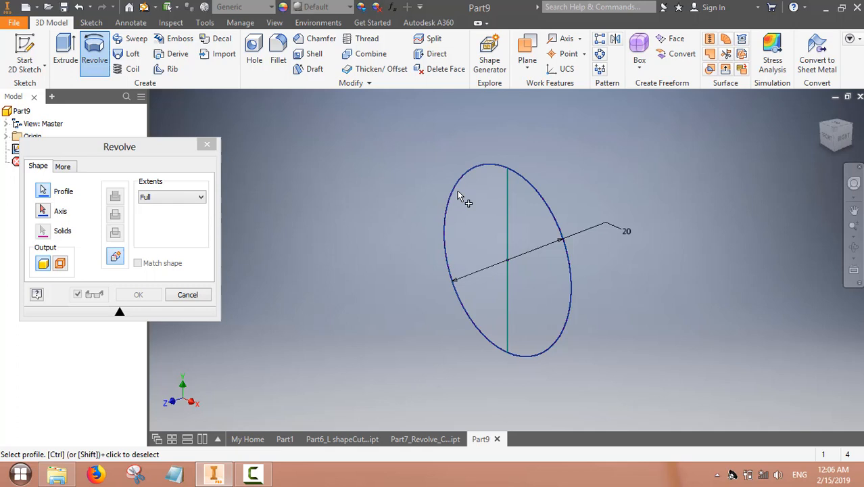
click(467, 196)
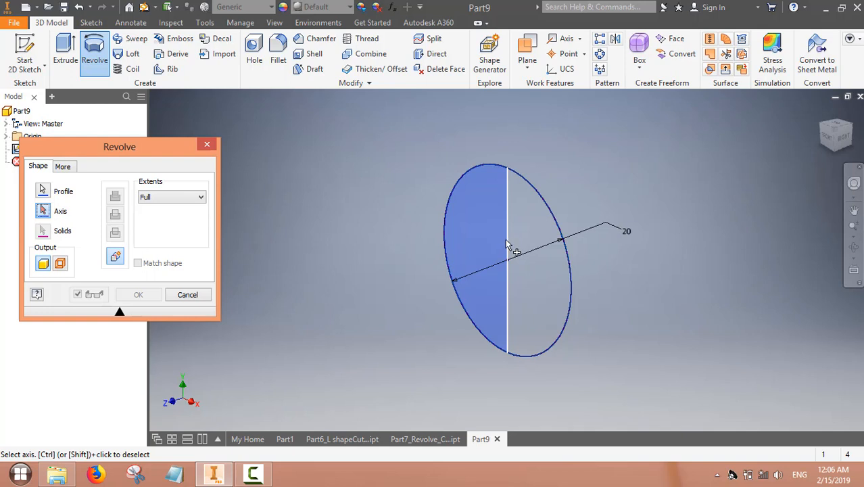
click(507, 257)
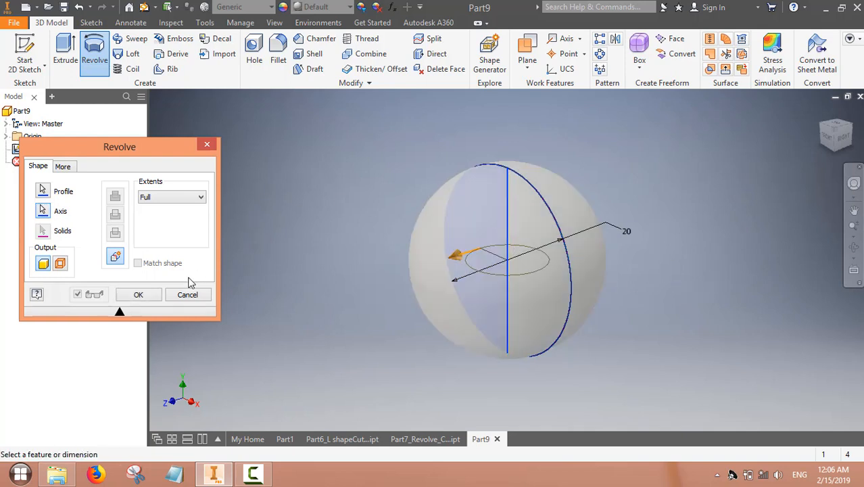
click(138, 295)
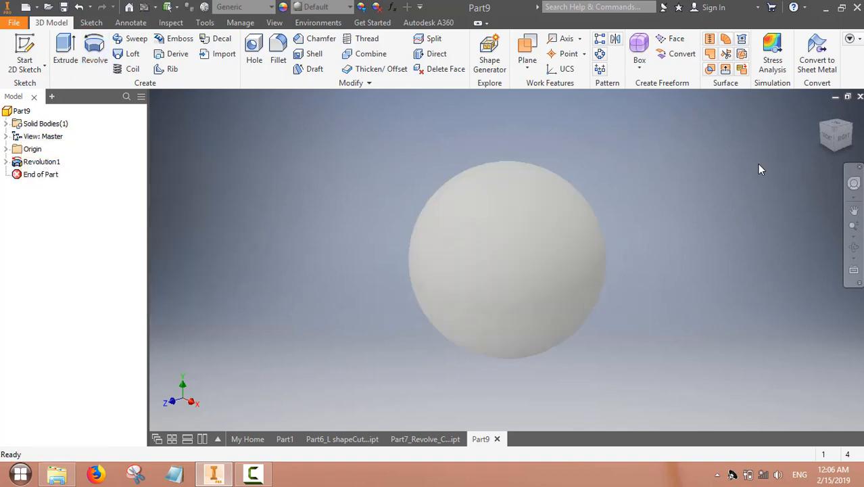